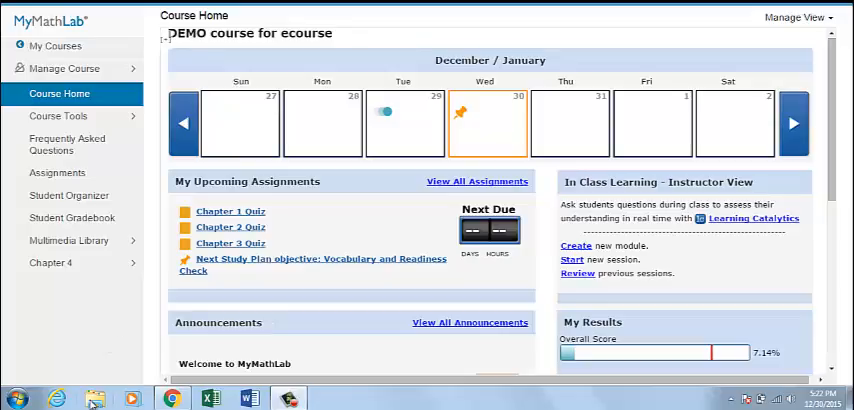
mouse_move(94, 396)
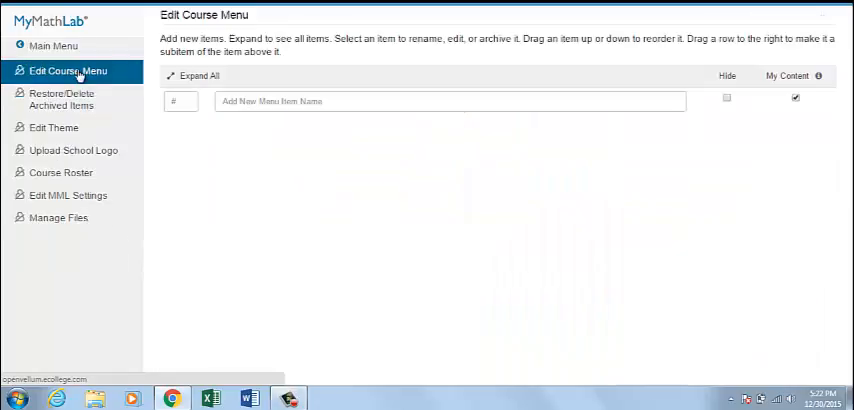
- Restore archived Chapter 8 from Chapter Contents, then go back to the Main Menu
click(199, 75)
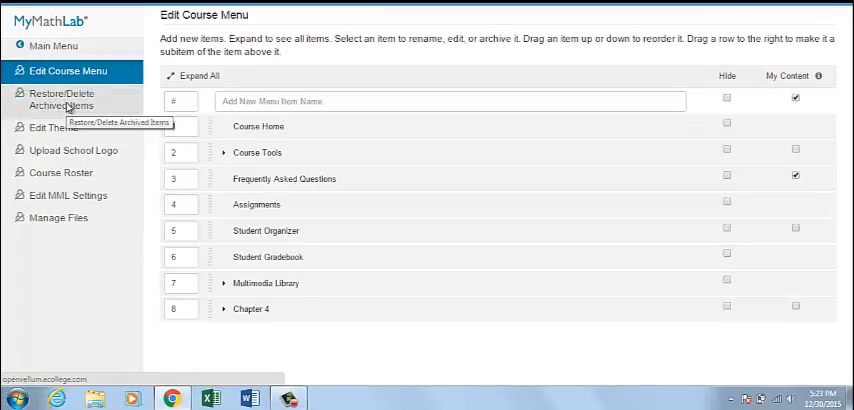
click(62, 99)
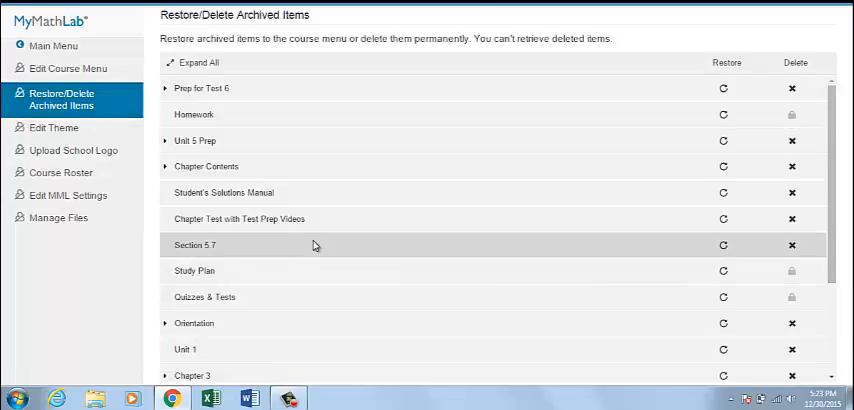
click(166, 166)
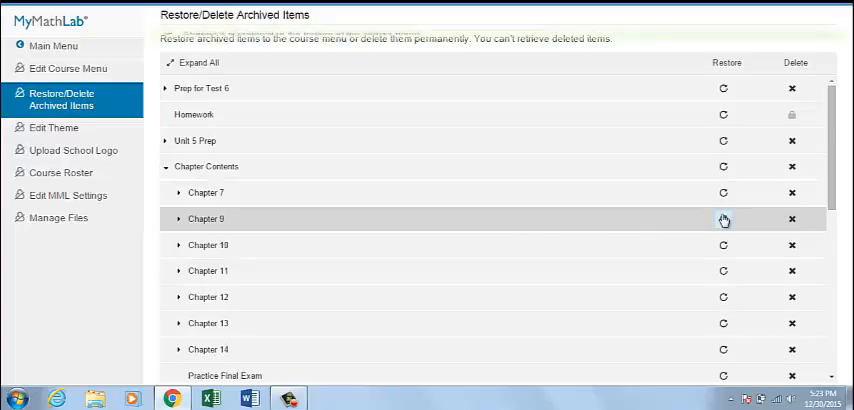
click(724, 217)
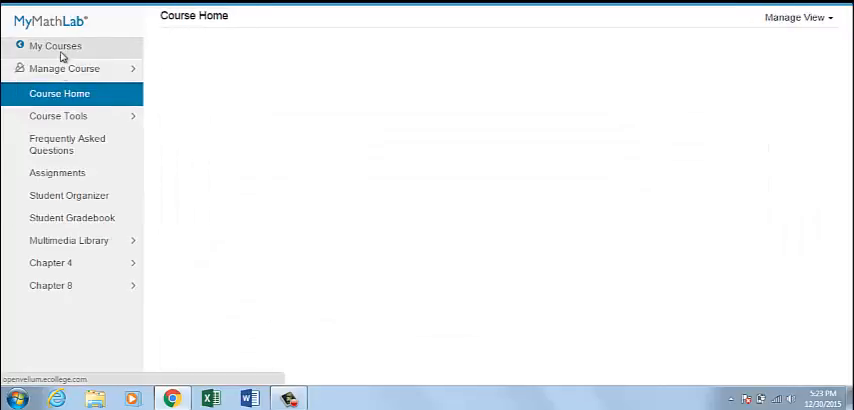
- View the Chapter 8 sections, then return to the course menu
click(50, 284)
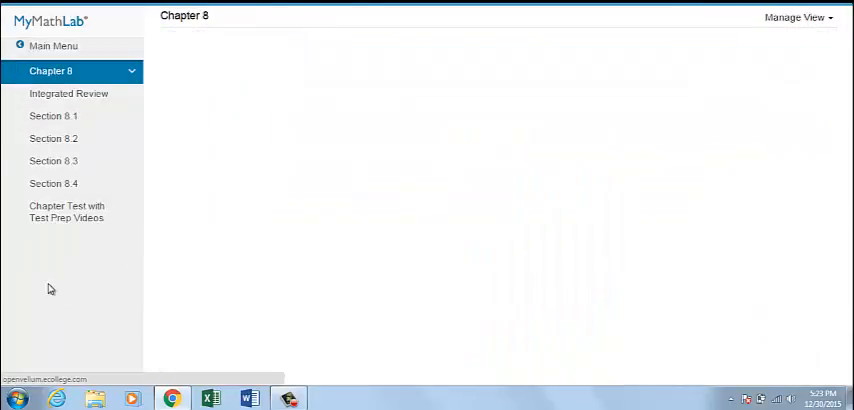
click(51, 70)
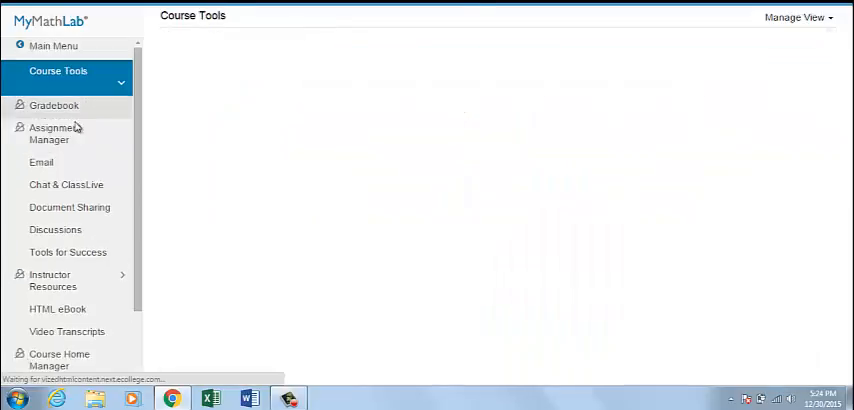
- In Assignment Manager, show the action list for Chapter 4 Skills Review Homework
click(55, 133)
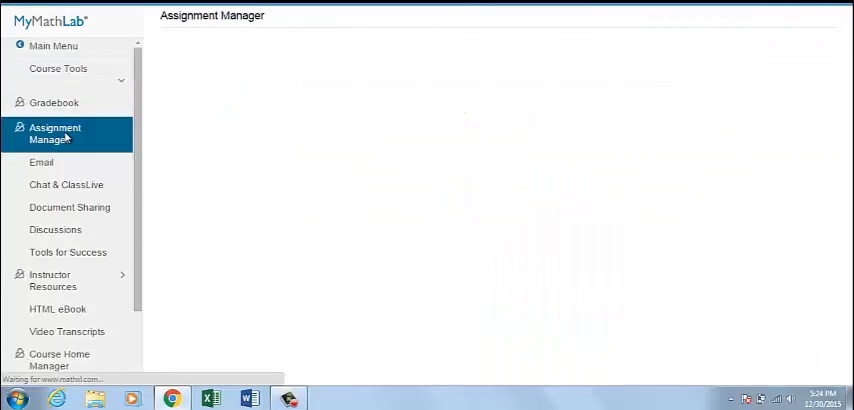
click(55, 133)
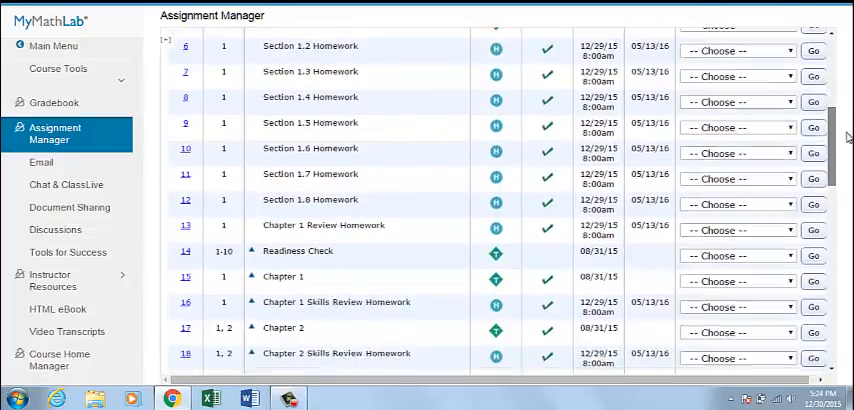
scroll(down, 3)
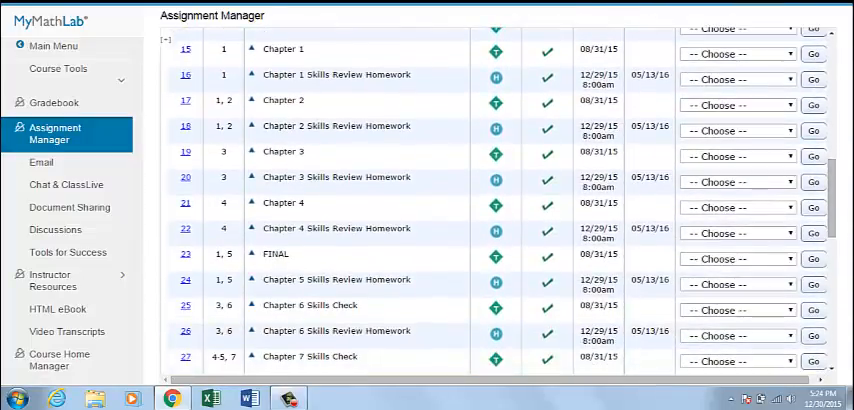
click(737, 233)
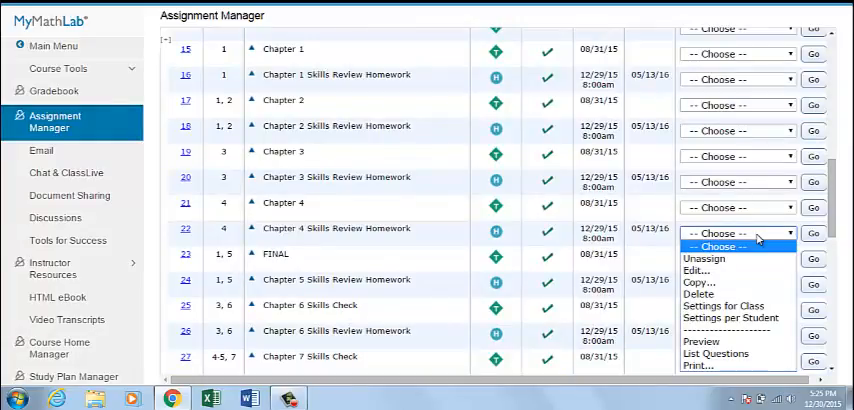
- Pick List Questions for Chapter 4 Skills Review Homework
click(716, 353)
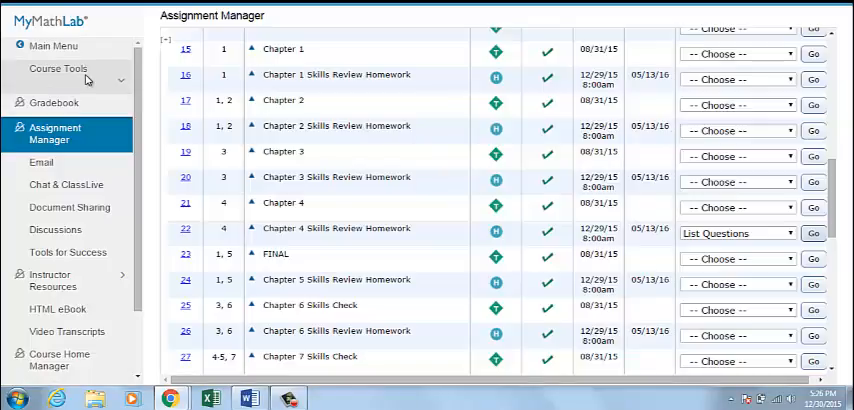
mouse_move(54, 50)
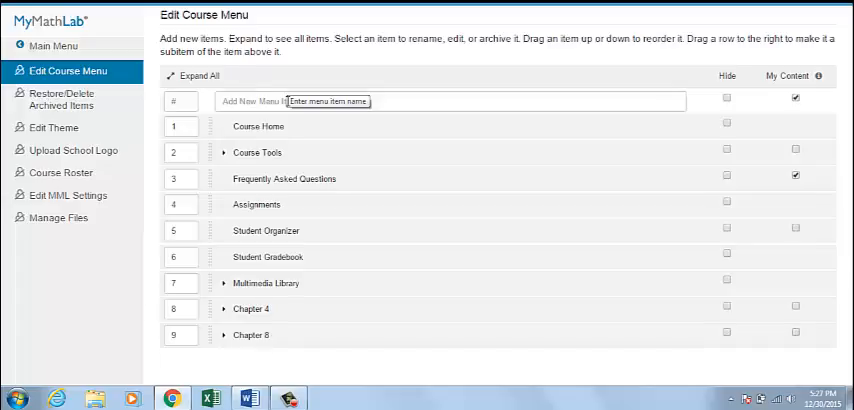
- Add a Content Page menu item named 'DEMO HTML' to the course menu
text(DEMO HTM)
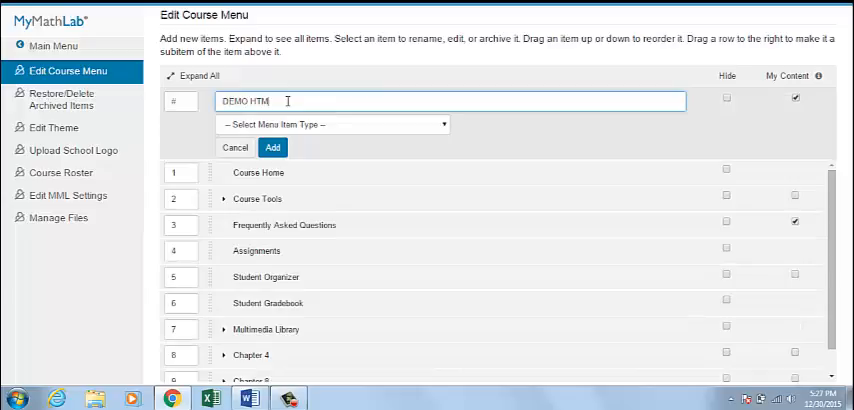
text(L)
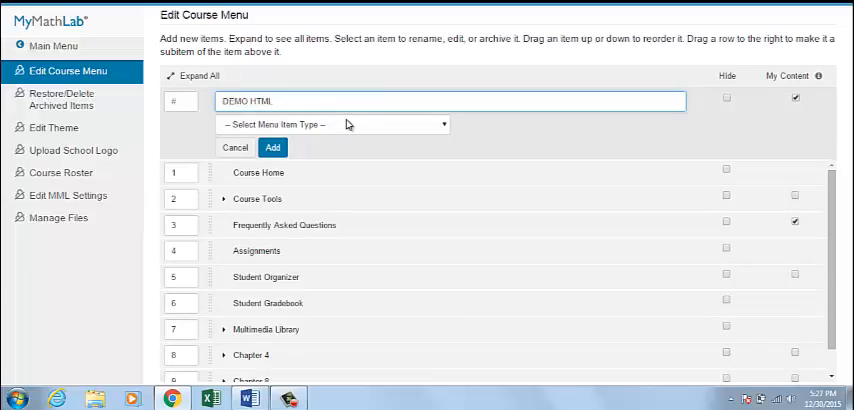
click(334, 124)
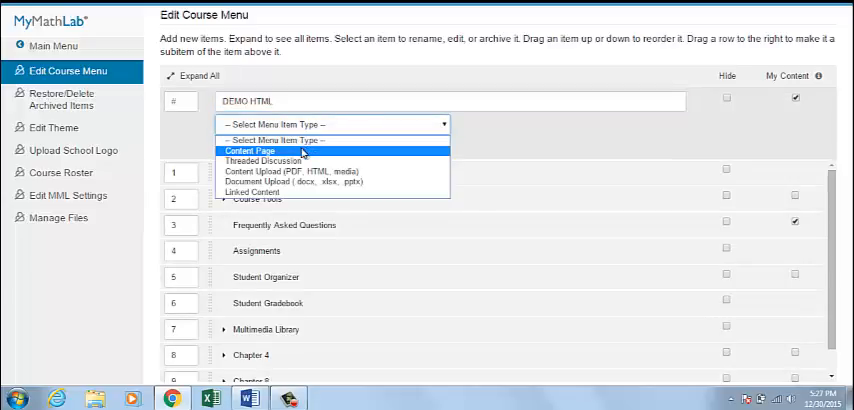
click(252, 150)
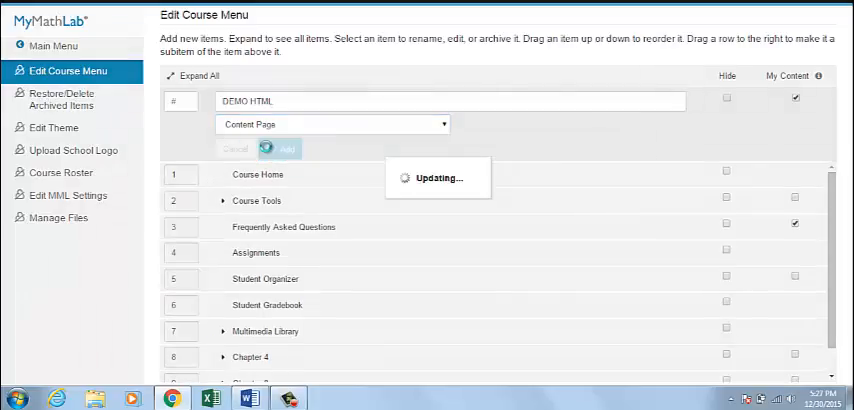
click(281, 148)
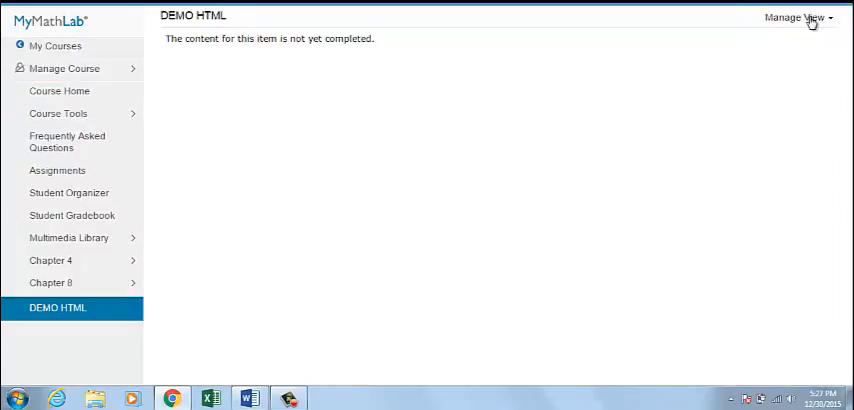
click(791, 18)
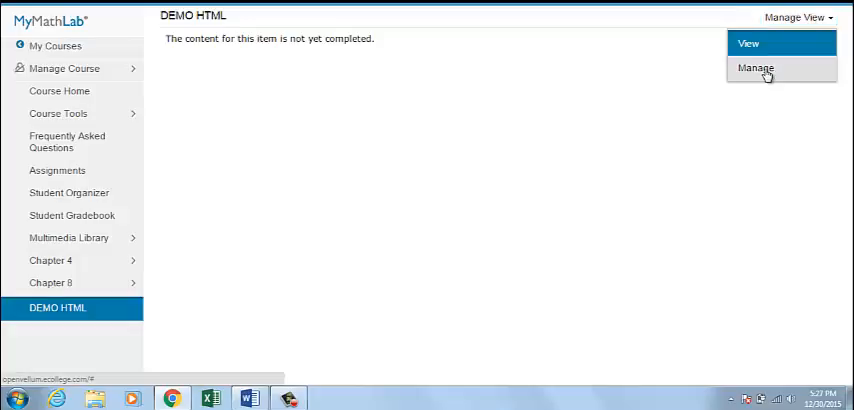
- Manage the DEMO HTML page, view its empty HTML source, then leave the editor
click(756, 68)
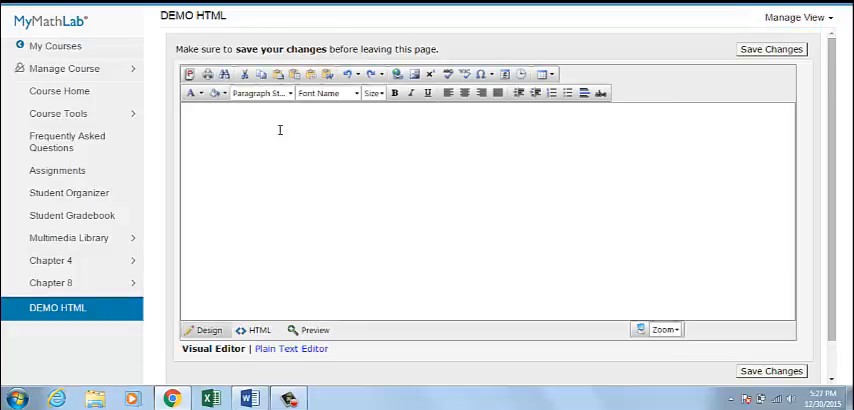
click(259, 330)
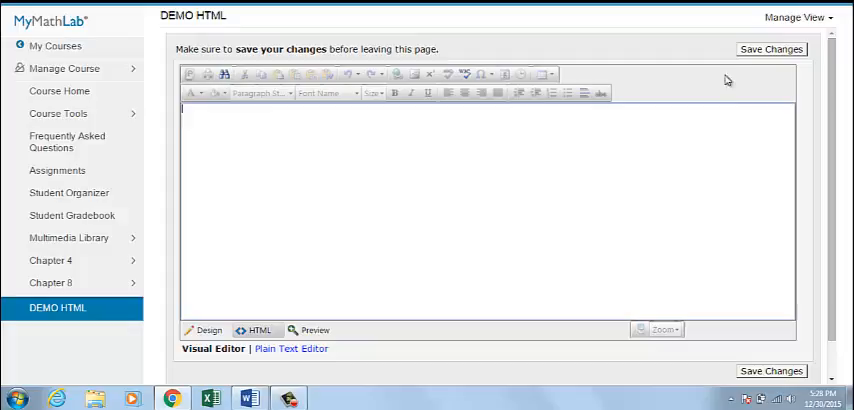
mouse_move(605, 89)
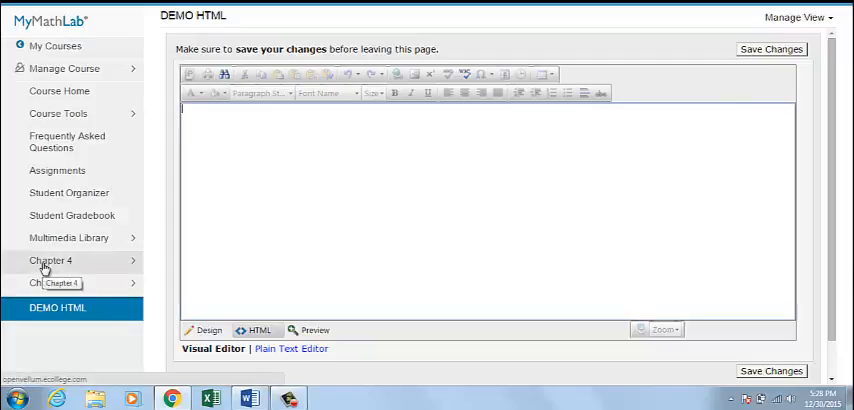
click(49, 260)
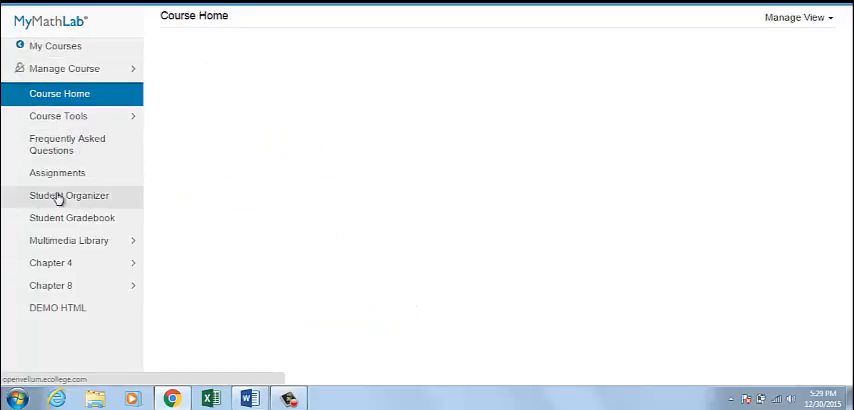
- Go to Course Home from the left menu
click(58, 92)
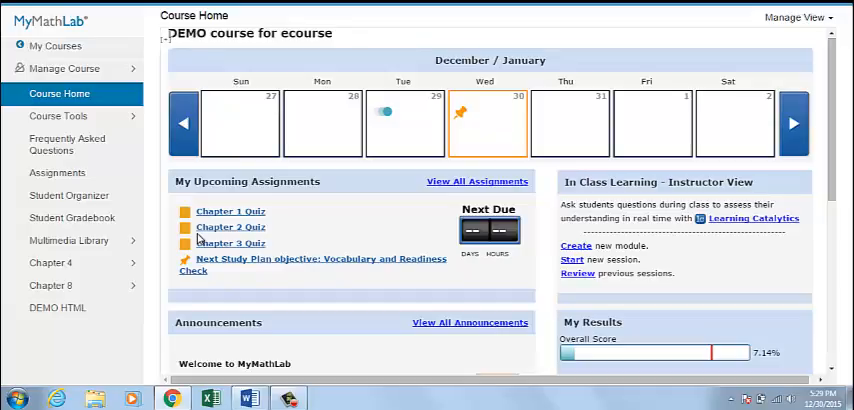
mouse_move(55, 288)
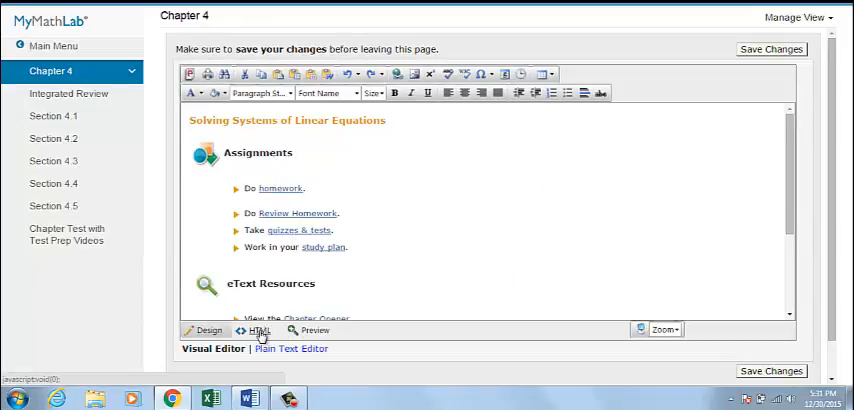
- Switch the Chapter 4 page editor to its HTML source view
click(258, 330)
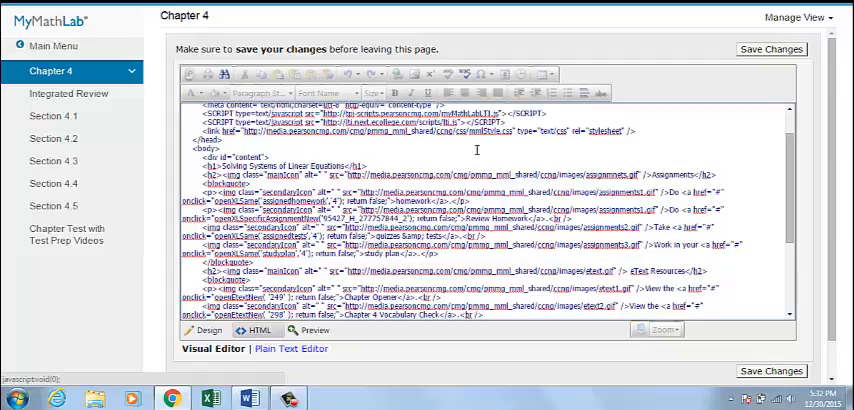
click(204, 330)
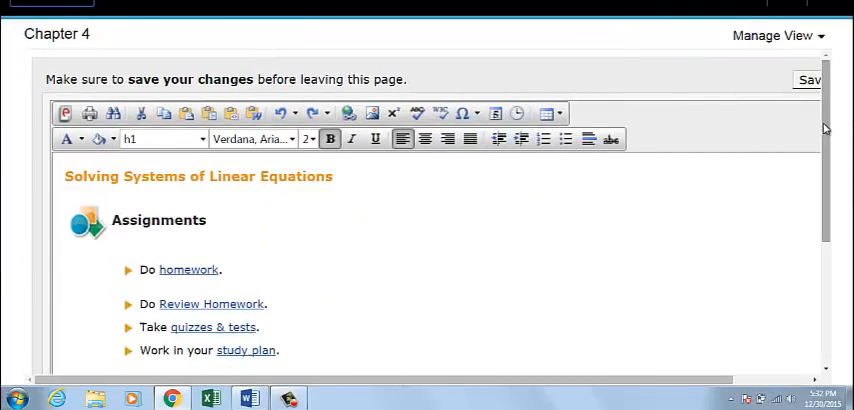
scroll(down, 3)
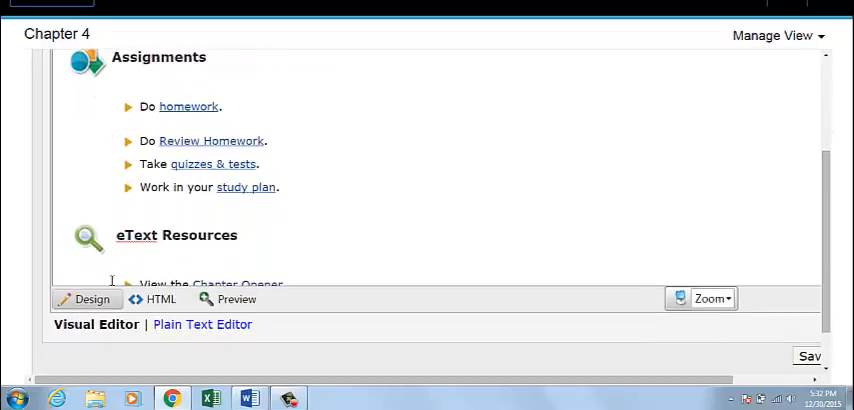
click(155, 299)
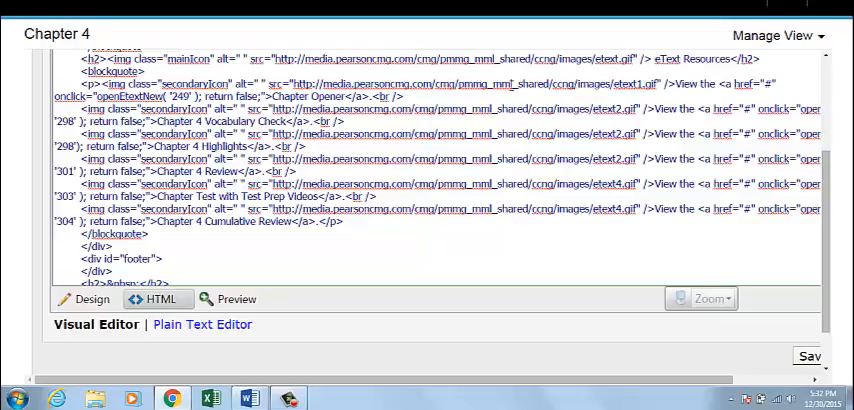
scroll(down, 3)
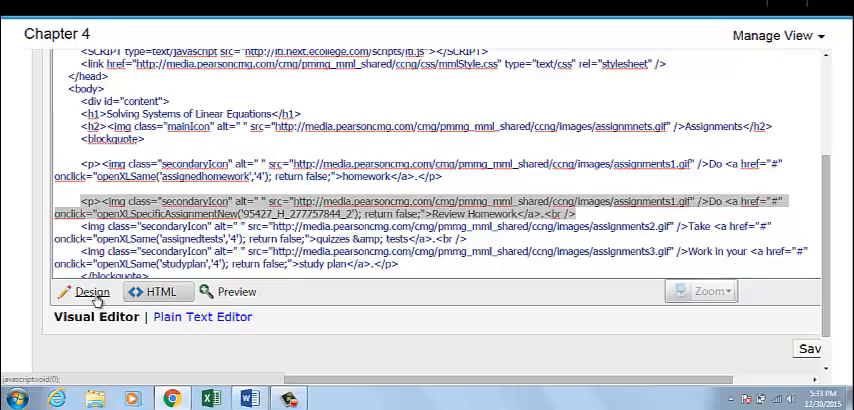
- Toggle back to HTML source and scroll through the Review Homework link code
click(78, 293)
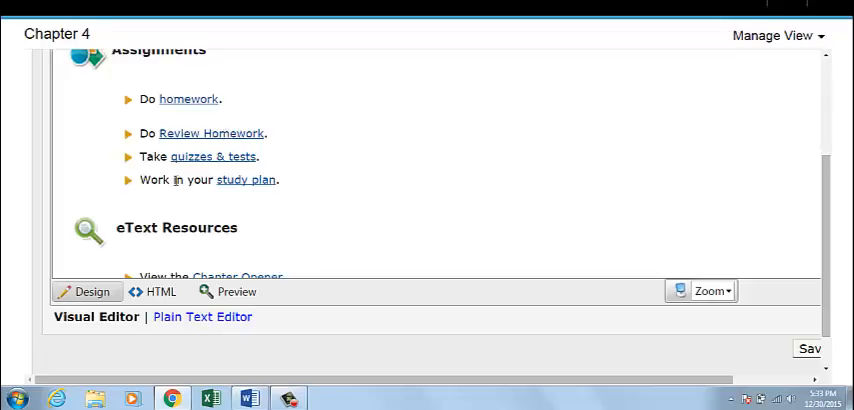
click(160, 291)
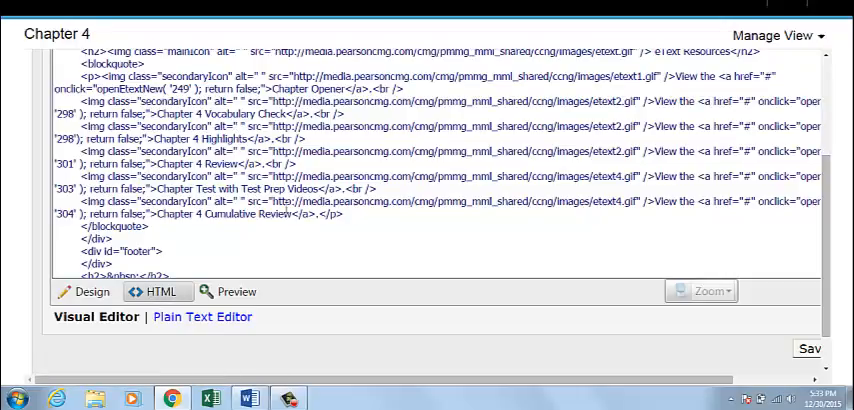
scroll(down, 3)
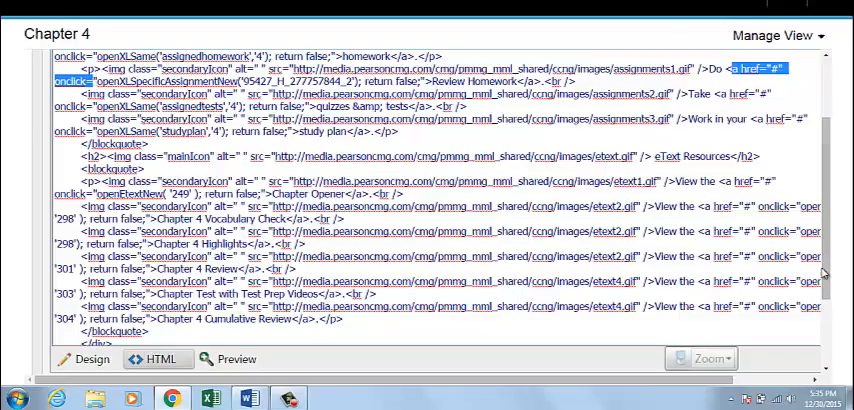
scroll(down, 3)
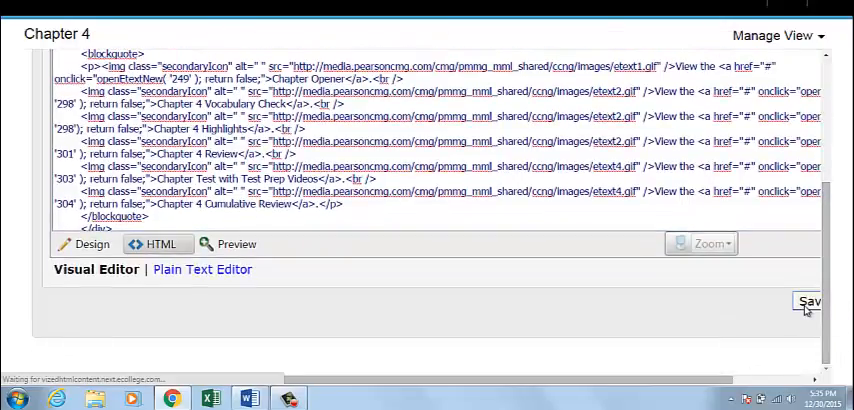
- Save the Chapter 4 page and dismiss the 'changes have been saved' alert
click(810, 299)
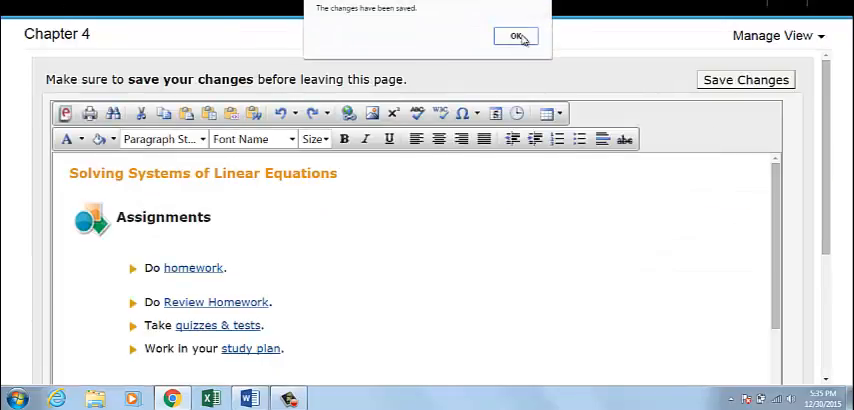
click(517, 35)
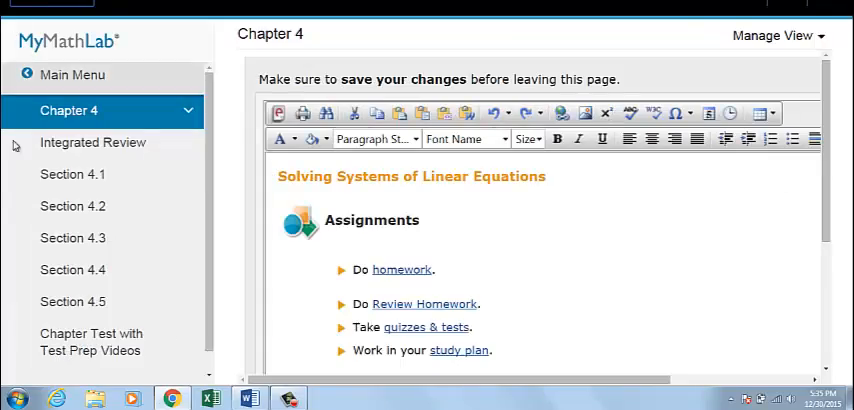